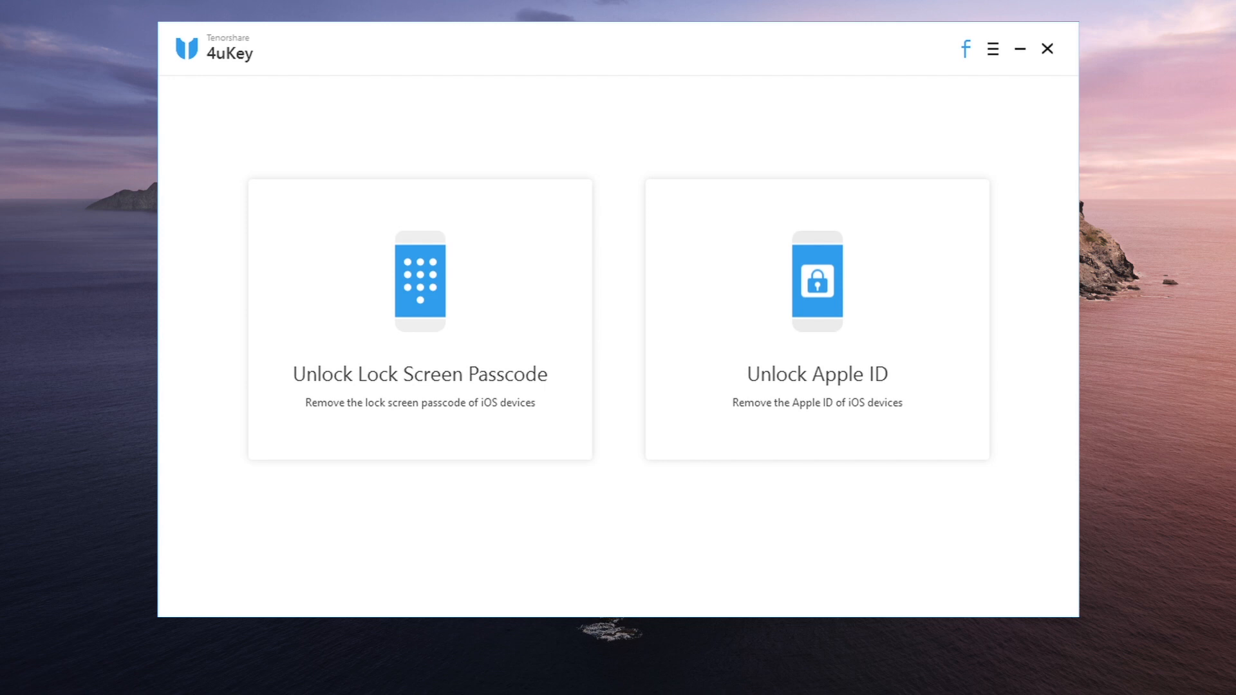
pyautogui.moveTo(529, 447)
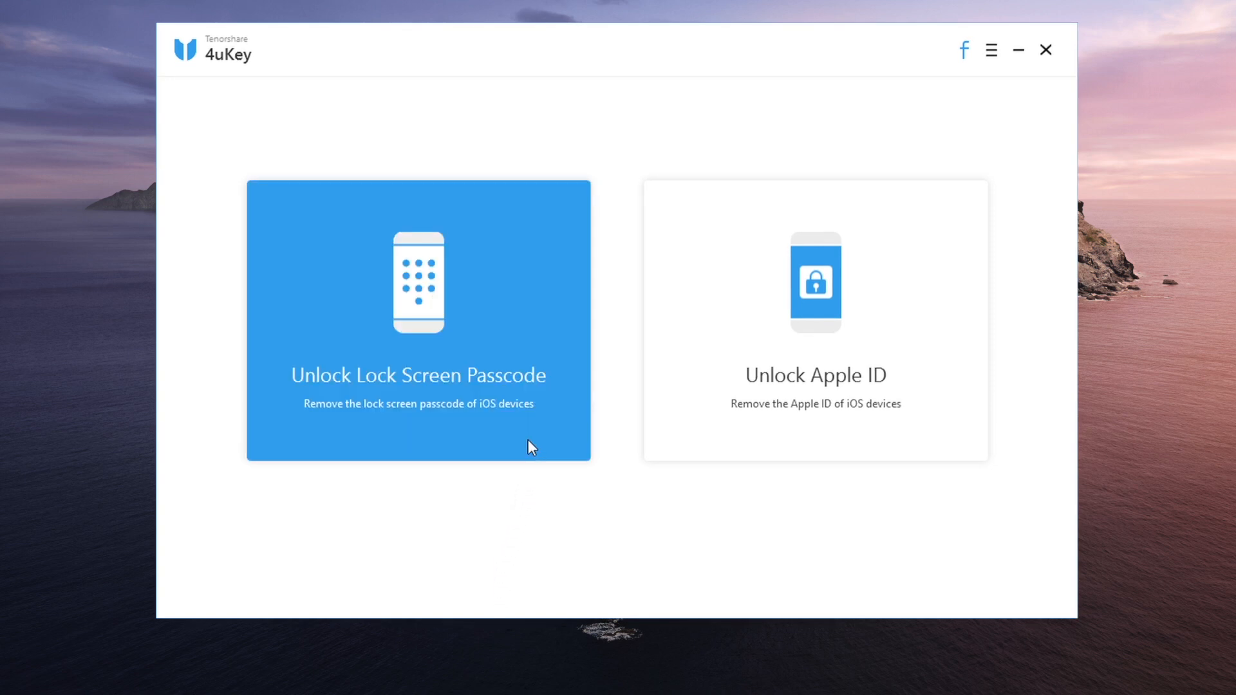
# Step: Choose the Unlock Lock Screen Passcode mode from the 4uKey home screen
pyautogui.click(417, 319)
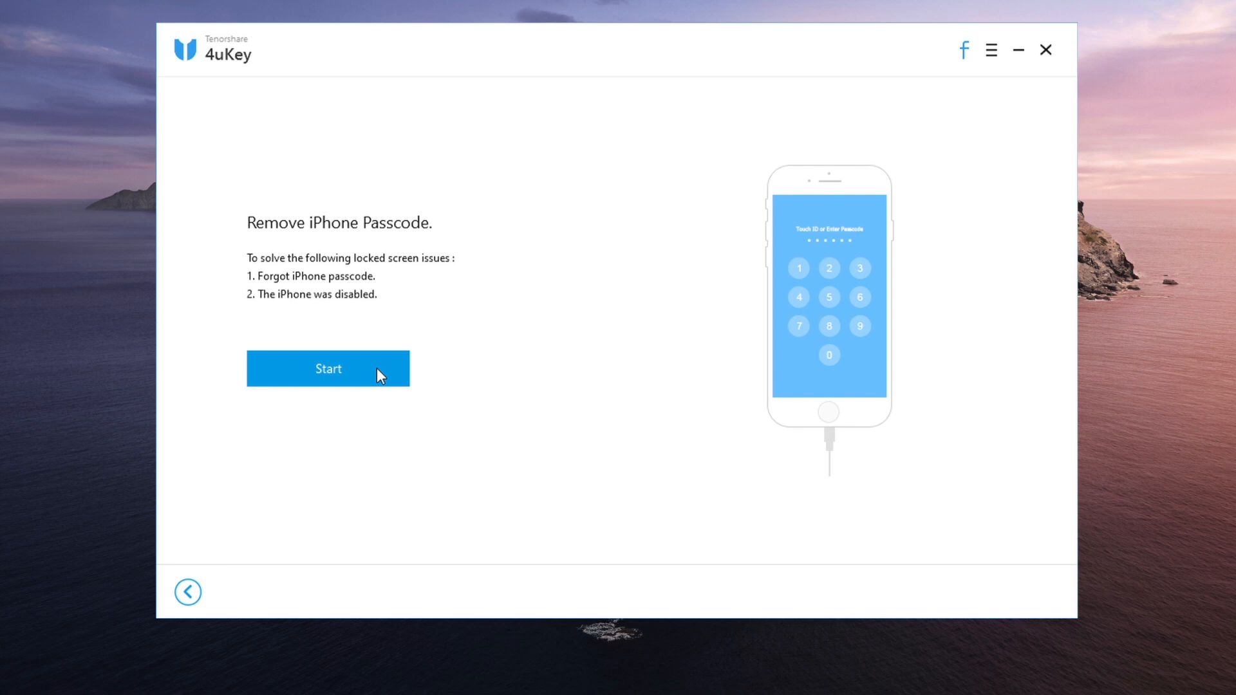
pyautogui.click(328, 368)
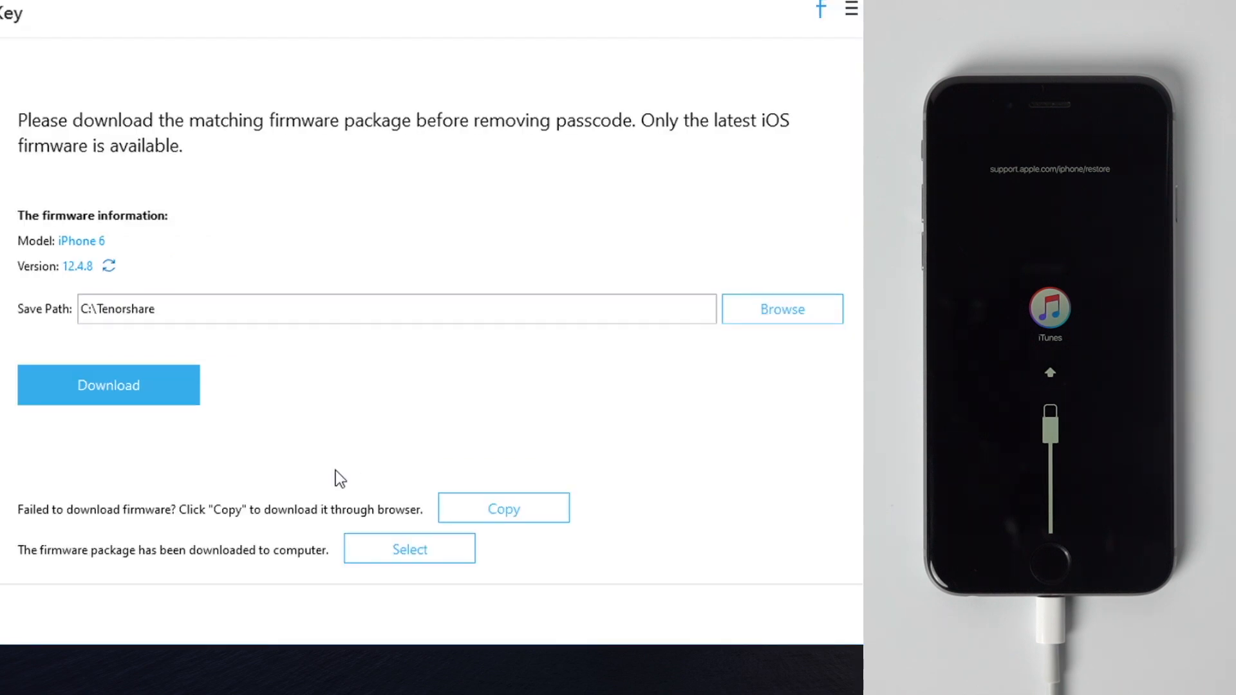
pyautogui.moveTo(239, 338)
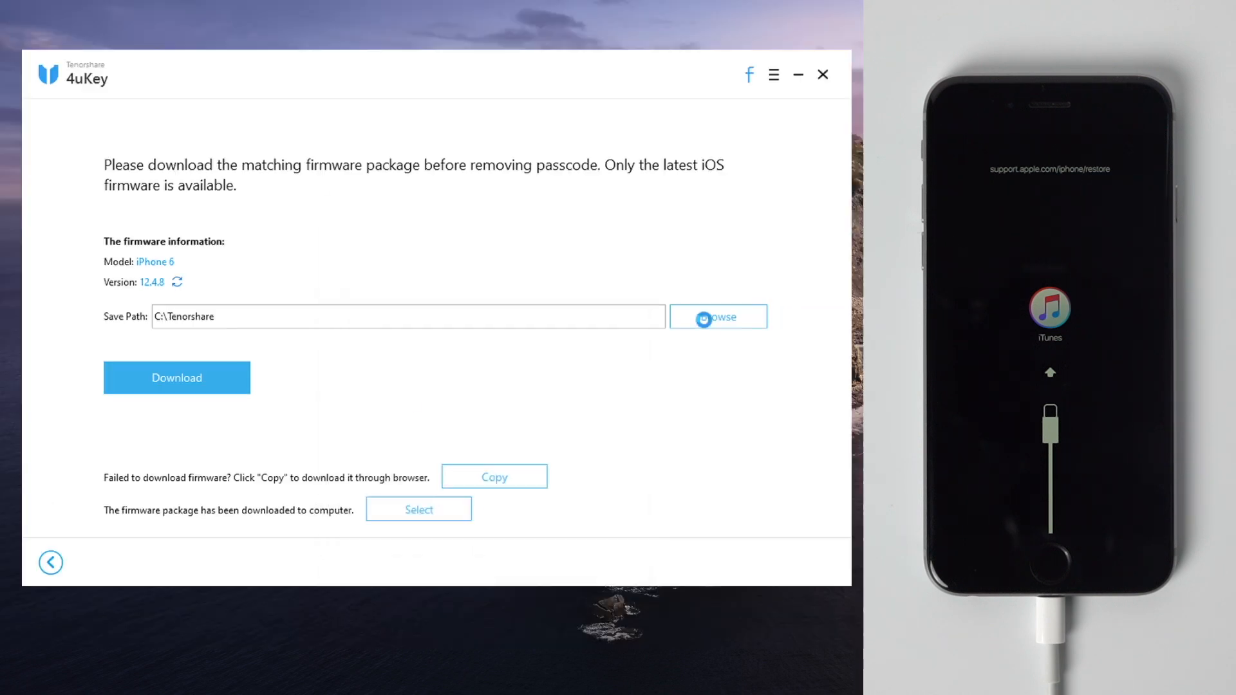
# Step: Save the iOS 12.4.8 firmware to the Tenorshare > Firmware folder and download it
pyautogui.click(717, 317)
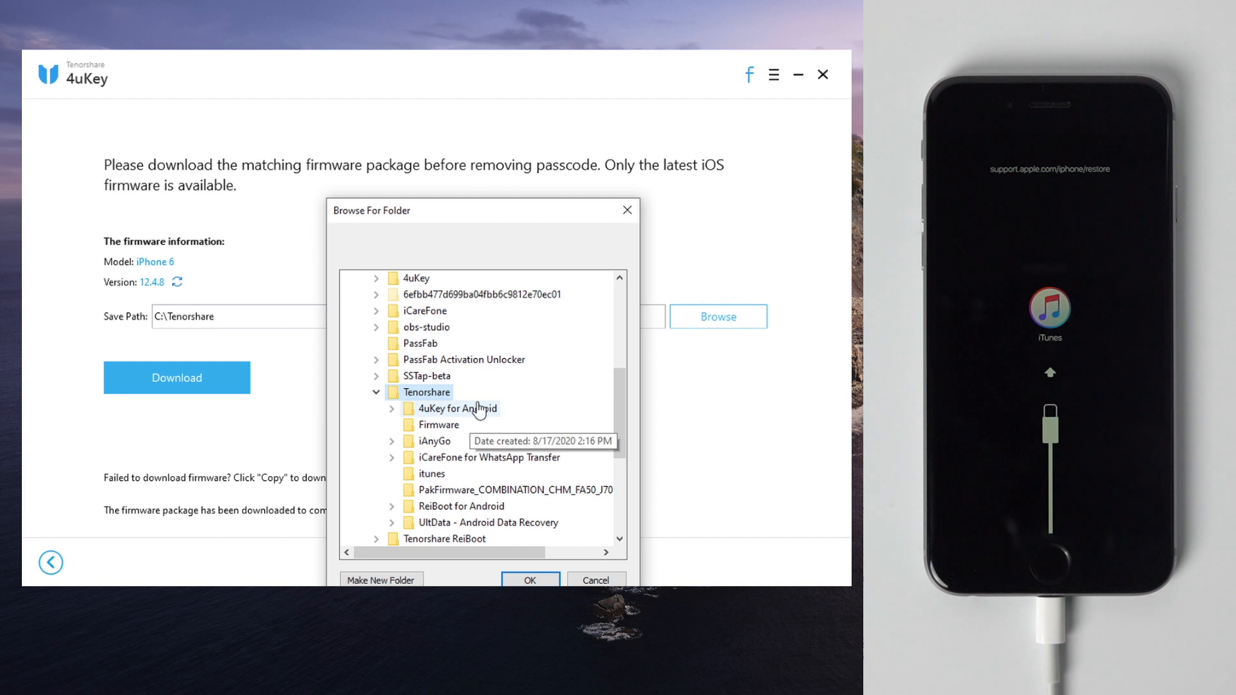
pyautogui.click(441, 423)
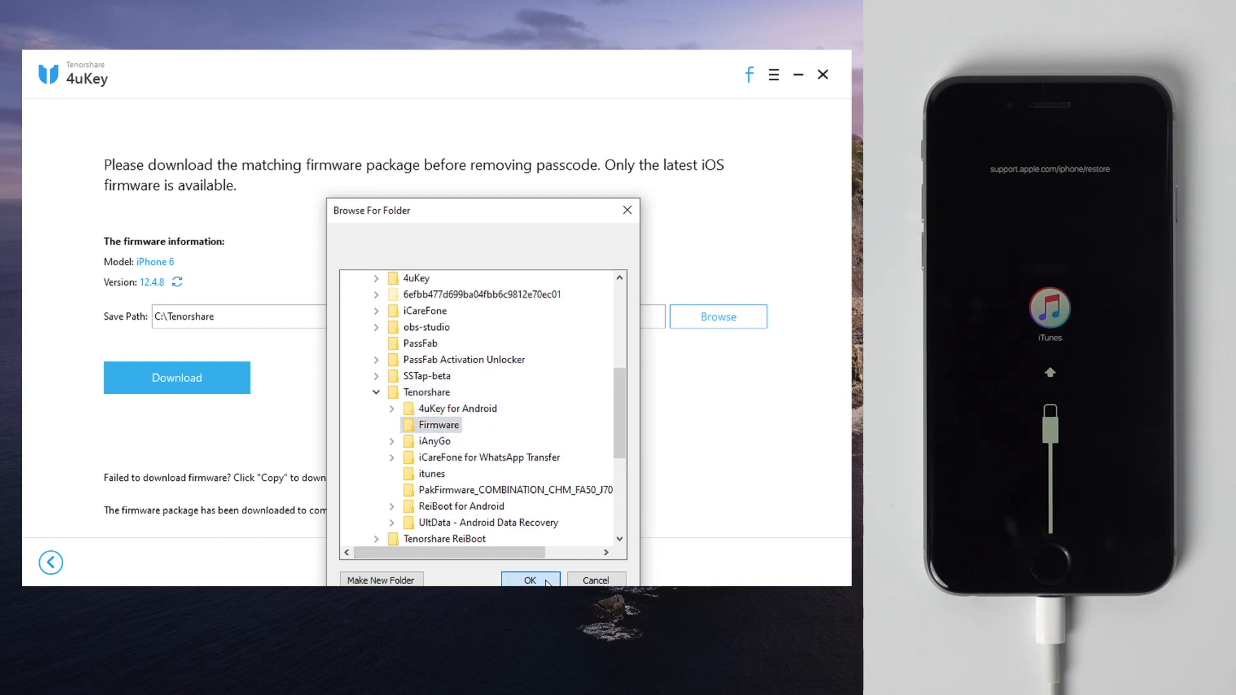
pyautogui.click(529, 579)
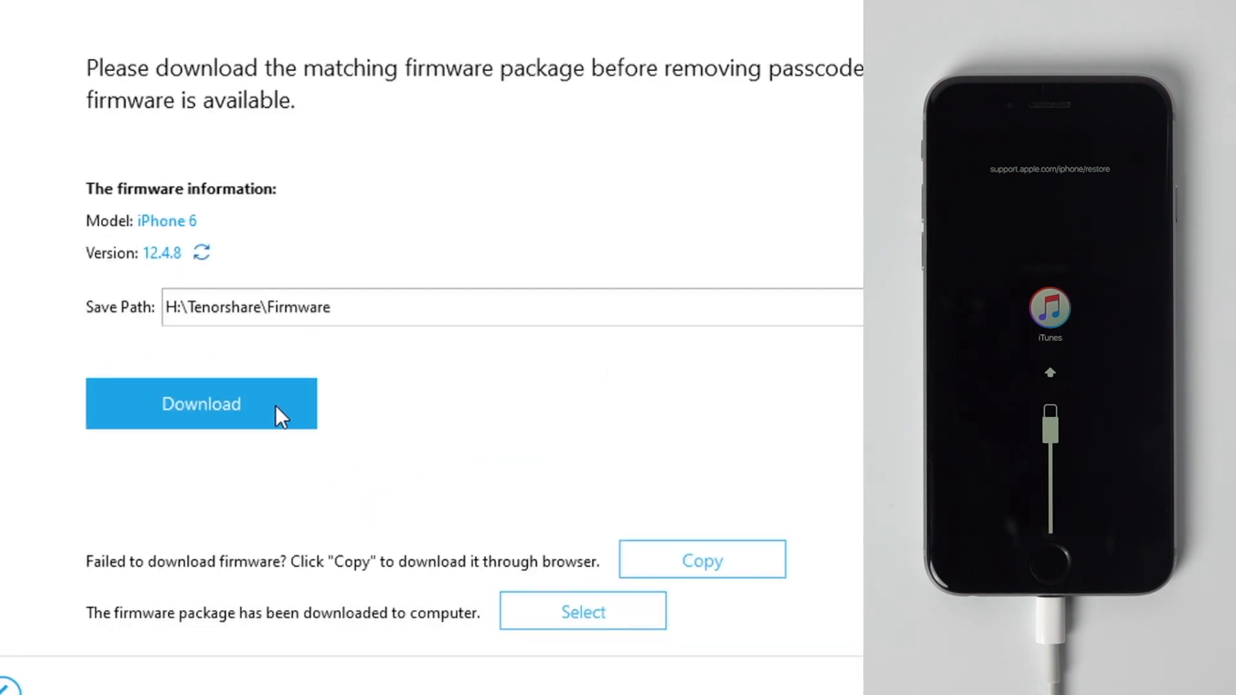
pyautogui.click(201, 403)
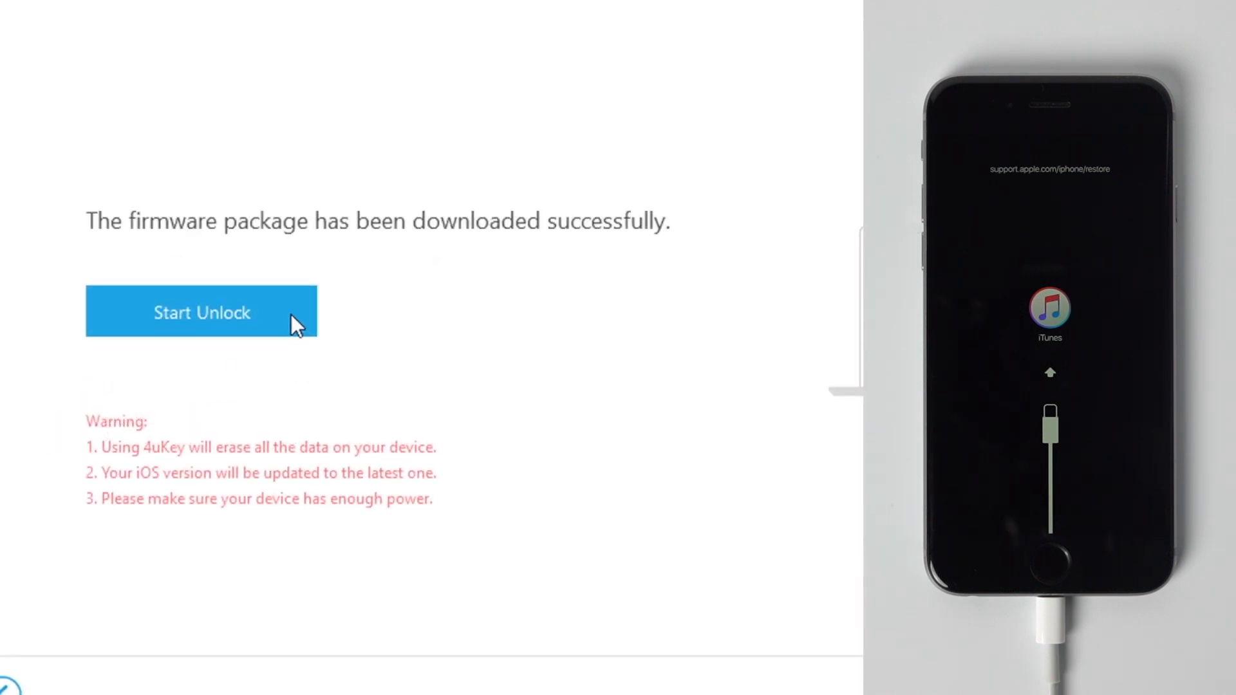
# Step: Start Unlock to remove the iPhone passcode using the downloaded firmware
pyautogui.click(201, 312)
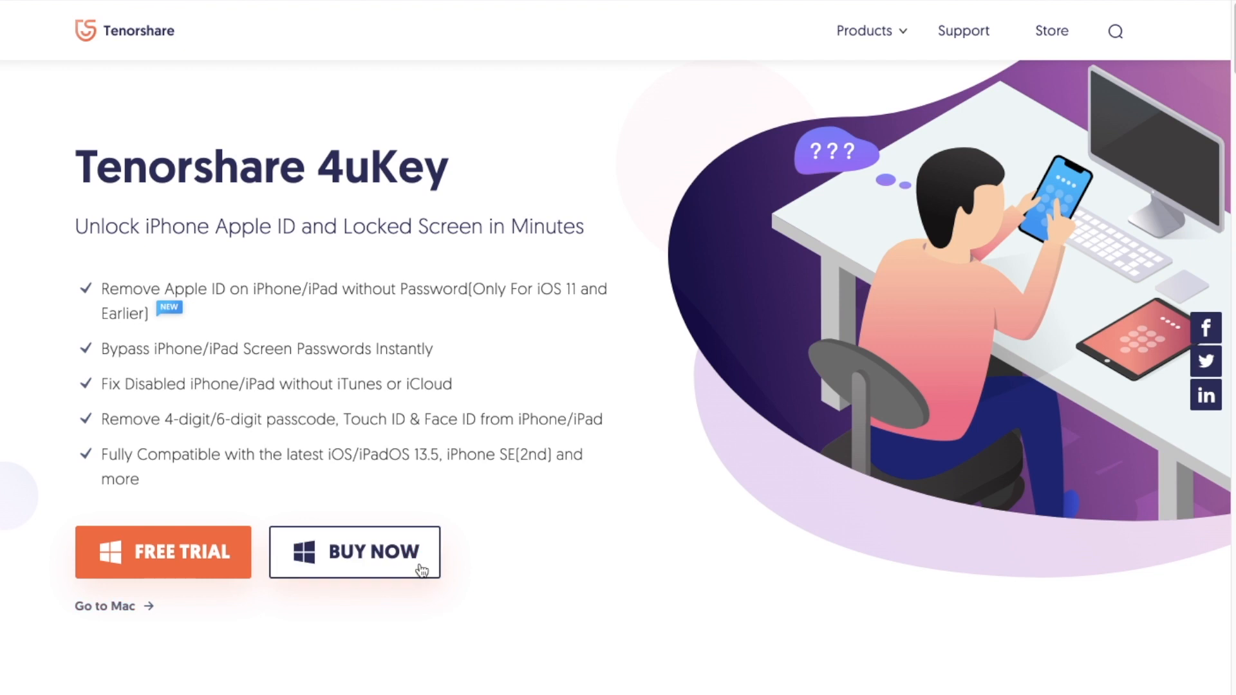
# Step: Choose BUY NOW on the Tenorshare 4uKey product page
pyautogui.click(354, 552)
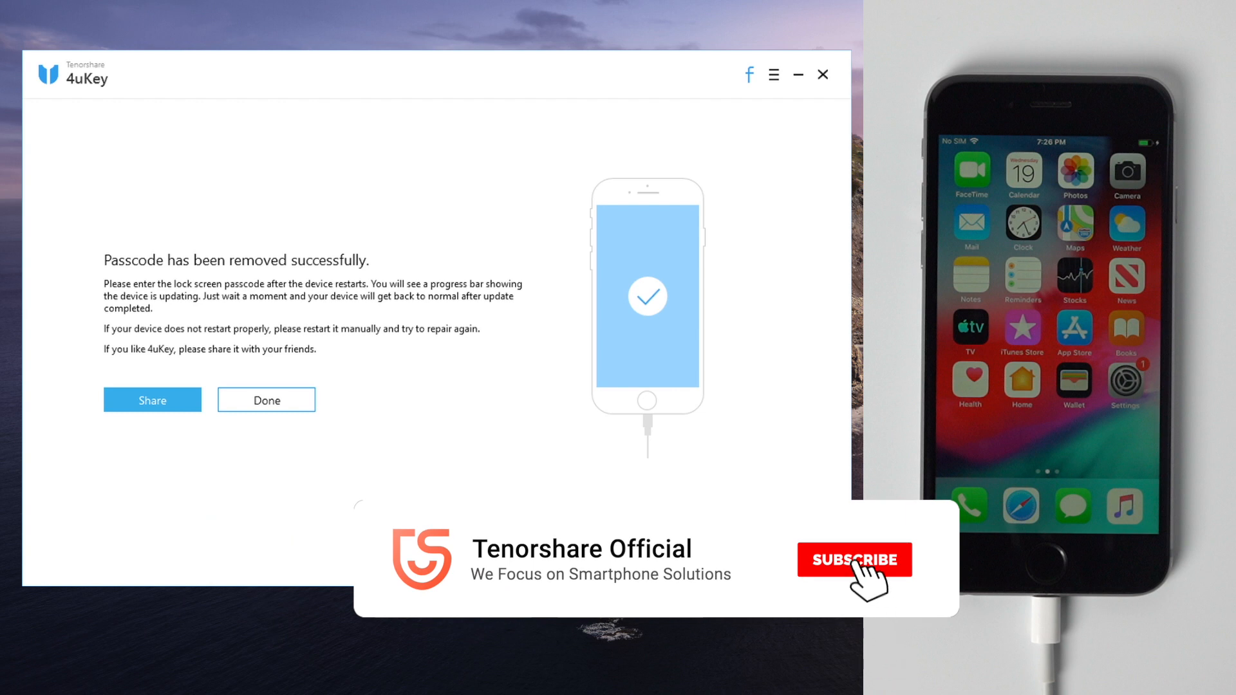
# Step: Acknowledge the 'Passcode has been removed successfully' screen with the iPhone at its home screen
pyautogui.click(852, 560)
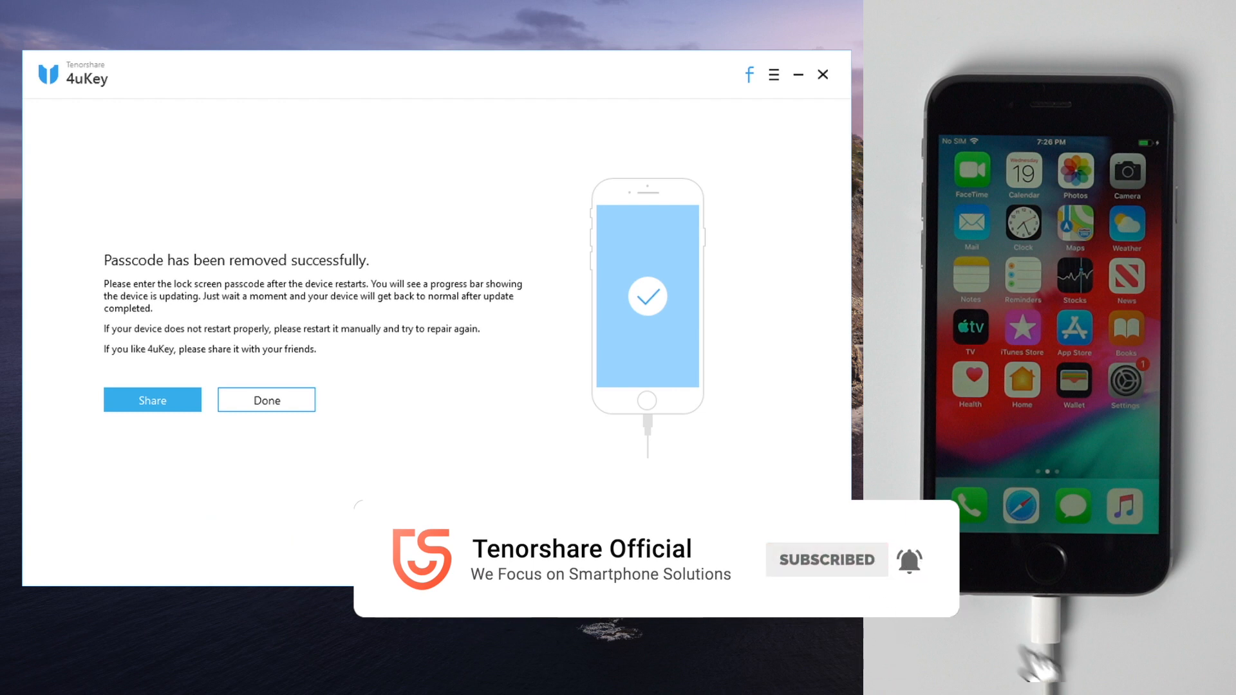